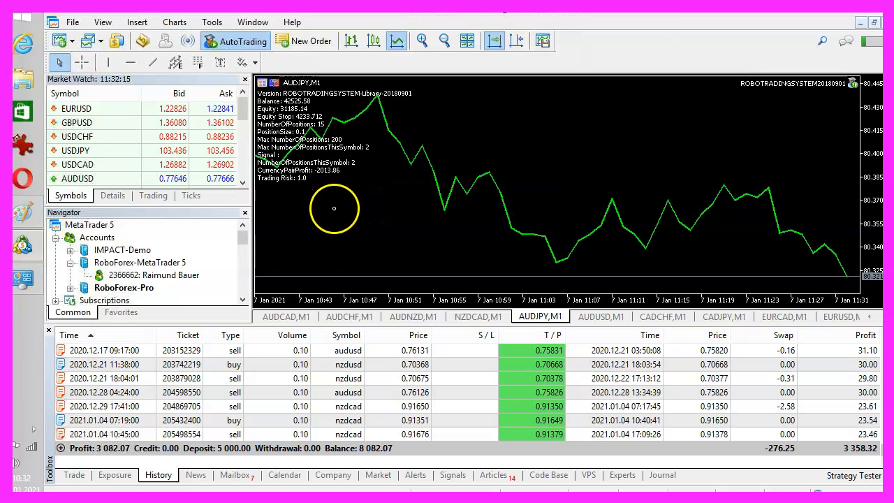
- Reveal the terminal's data folder in Explorer via File > Open Data Folder
{"action": "left_click", "coordinate": [73, 23]}
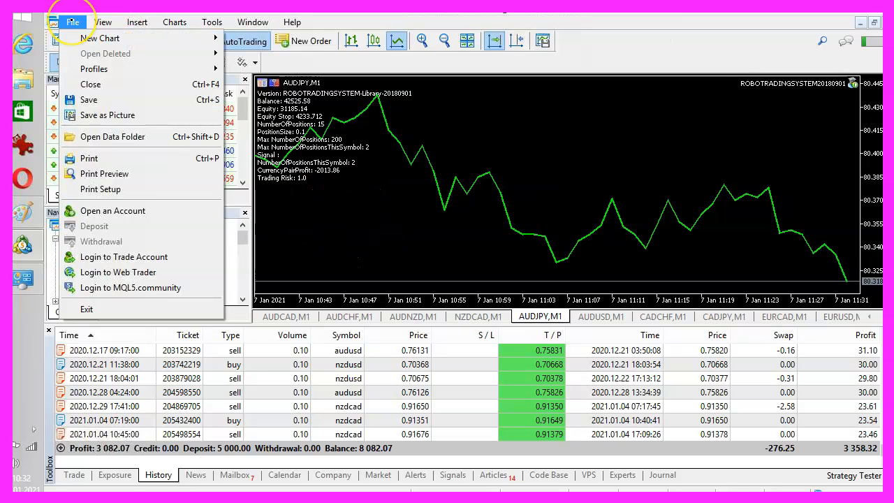
{"action": "mouse_move", "coordinate": [112, 137]}
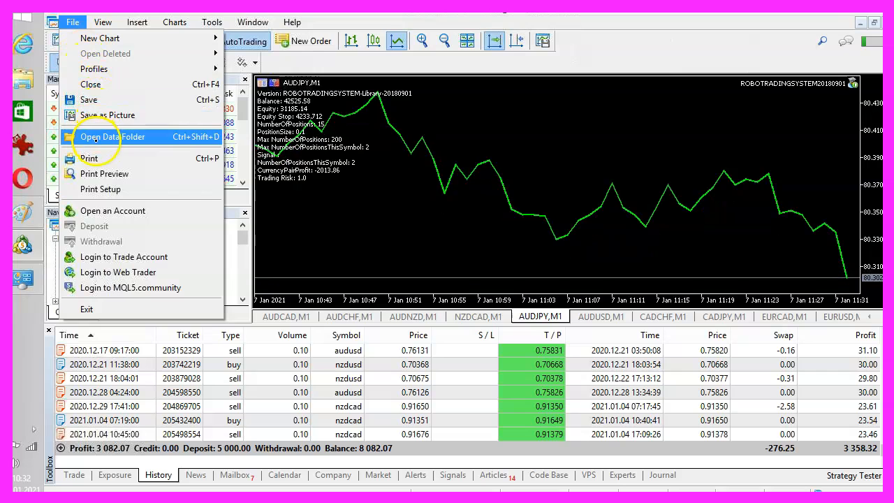
{"action": "left_click", "coordinate": [112, 137]}
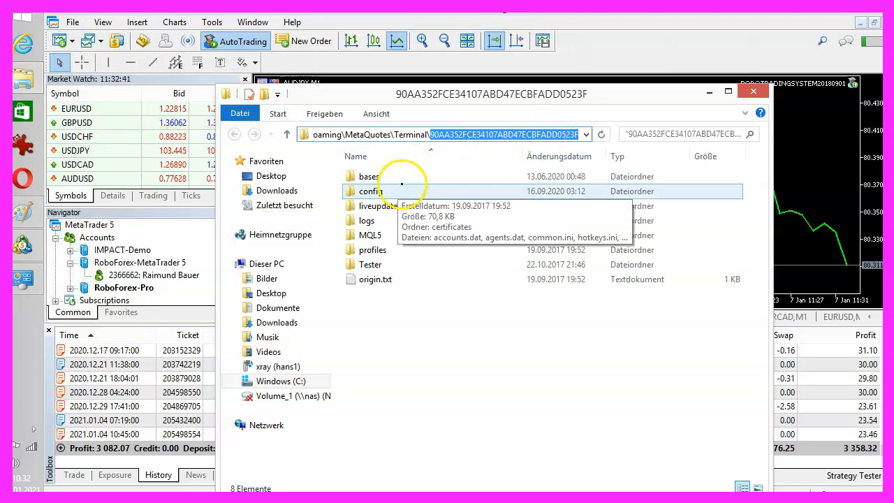
{"action": "left_click", "coordinate": [377, 205]}
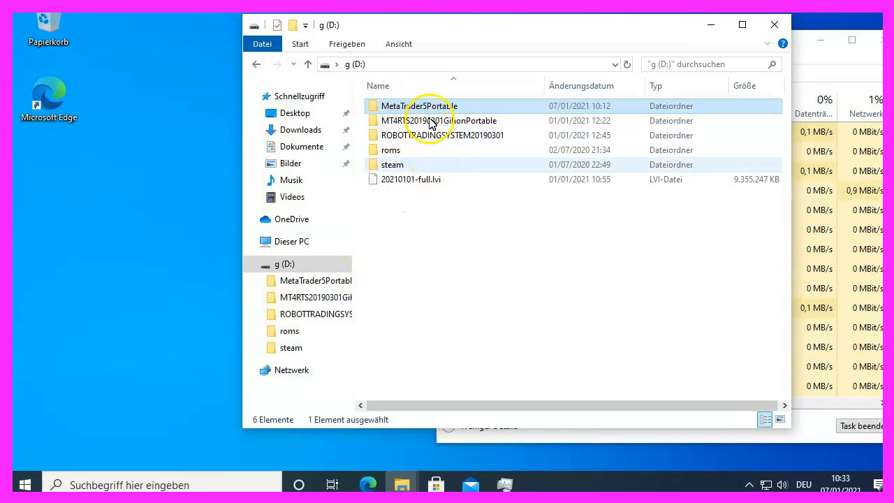
- Copy the MetaTrader5Portable folder from drive D to the clipboard
{"action": "left_click", "coordinate": [439, 120]}
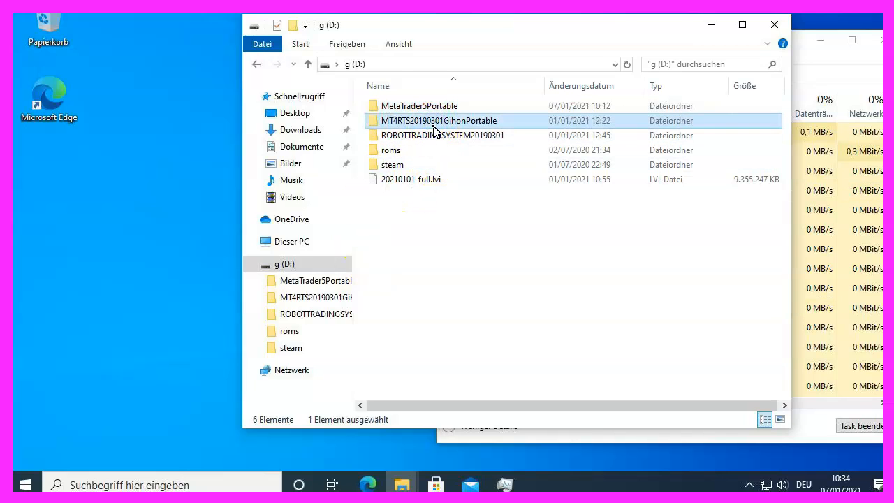
{"action": "left_click", "coordinate": [419, 106]}
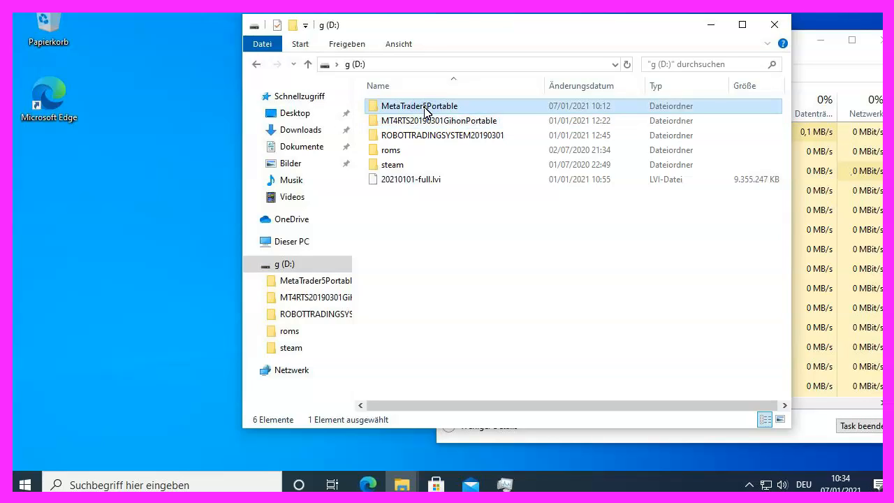
{"action": "right_click", "coordinate": [419, 107]}
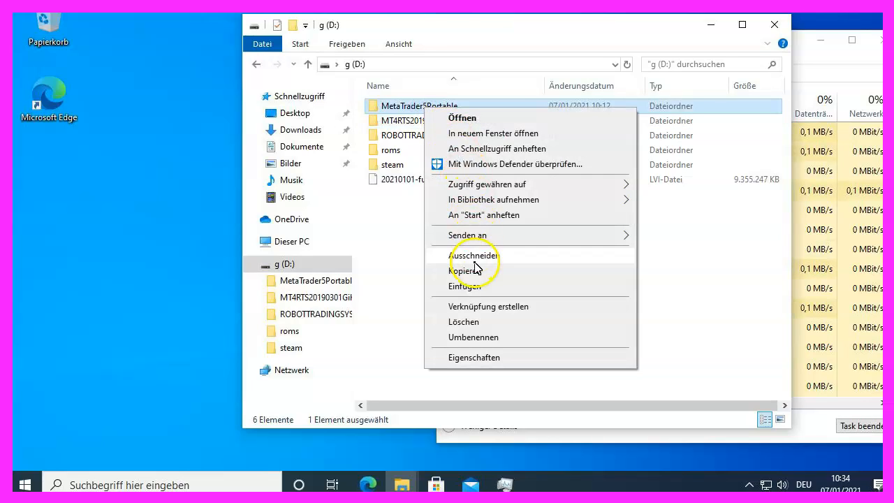
{"action": "left_click", "coordinate": [290, 240]}
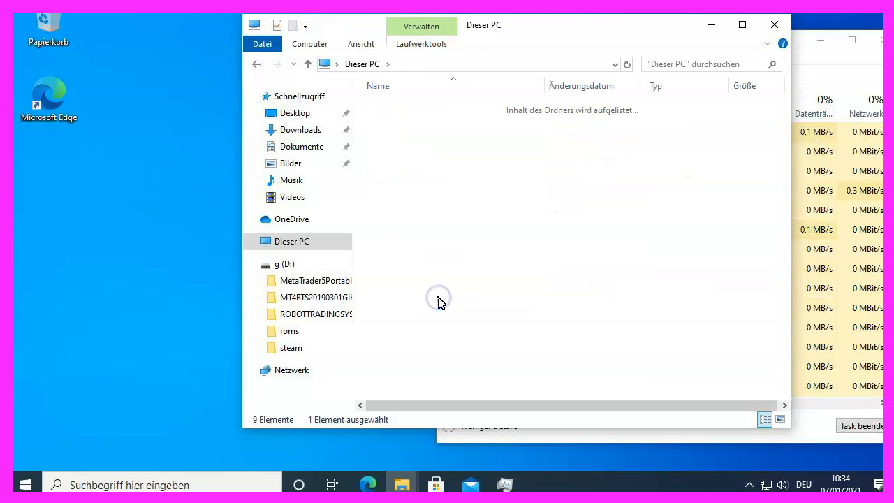
- Paste the MetaTrader5Portable folder into the root of drive C
{"action": "double_click", "coordinate": [439, 302]}
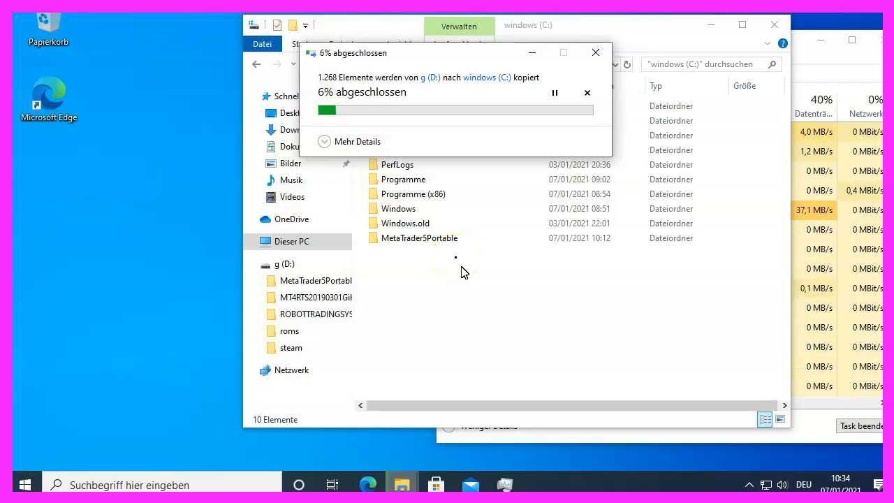
{"action": "left_click", "coordinate": [358, 141]}
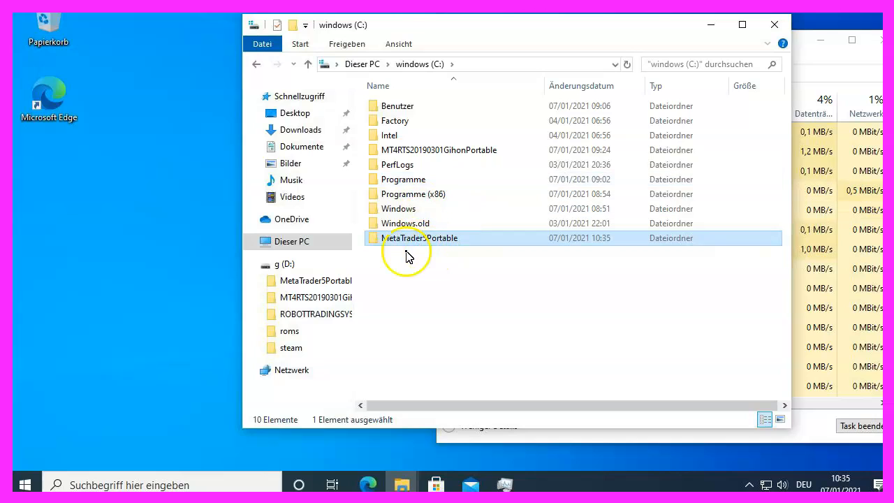
- Enter the copied MetaTrader5Portable folder on drive C to launch the terminal
{"action": "type", "text": "metatrader 4"}
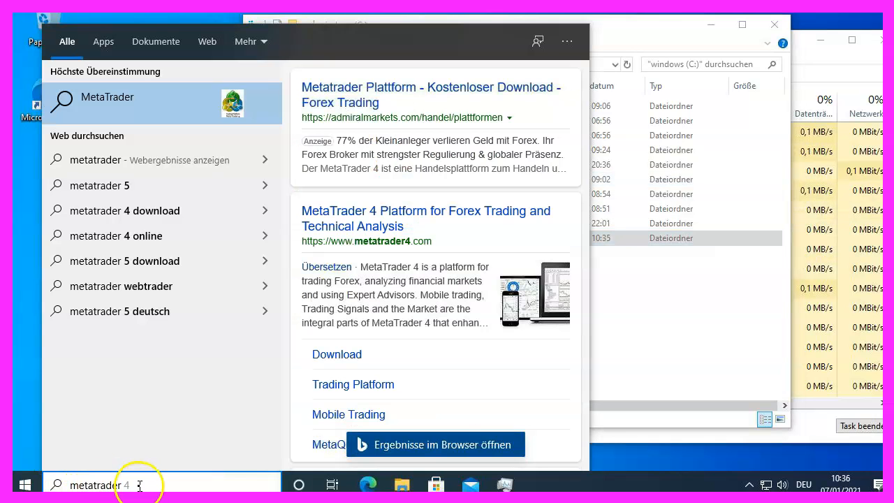
{"action": "mouse_move", "coordinate": [198, 310]}
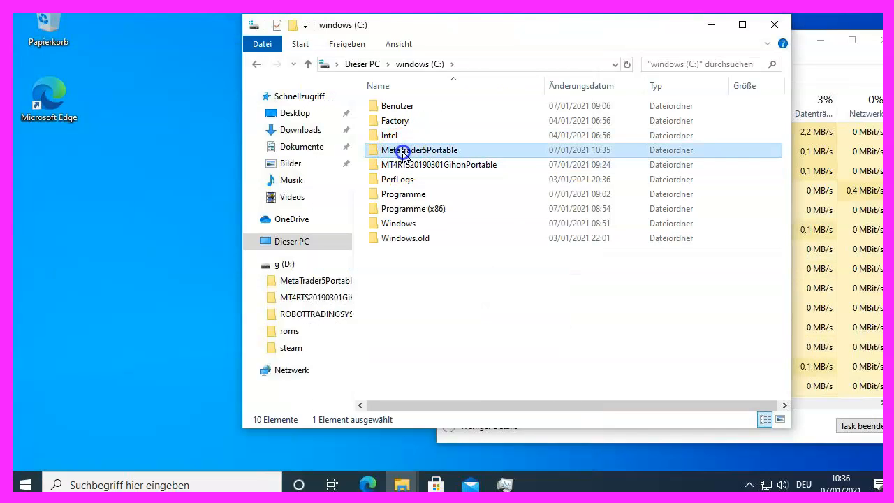
{"action": "double_click", "coordinate": [420, 149]}
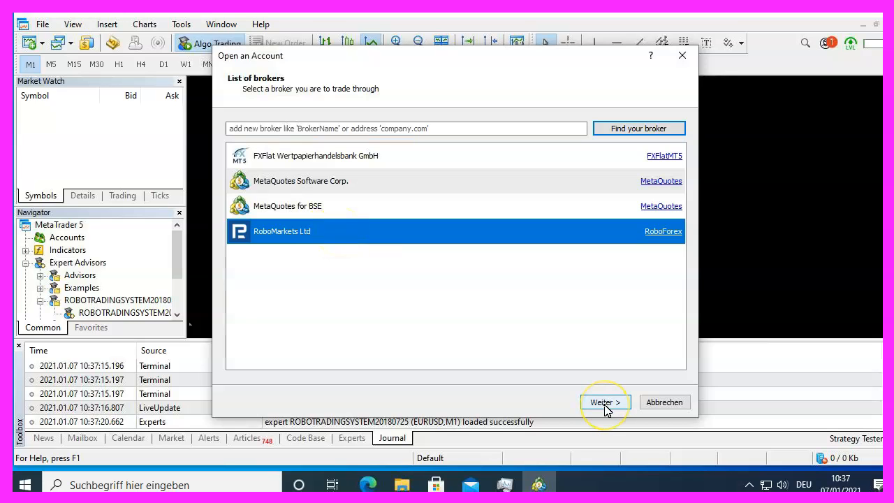
- Connect the existing trade account with RoboMarkets Ltd on the RoboForex-Pro server
{"action": "left_click", "coordinate": [604, 403]}
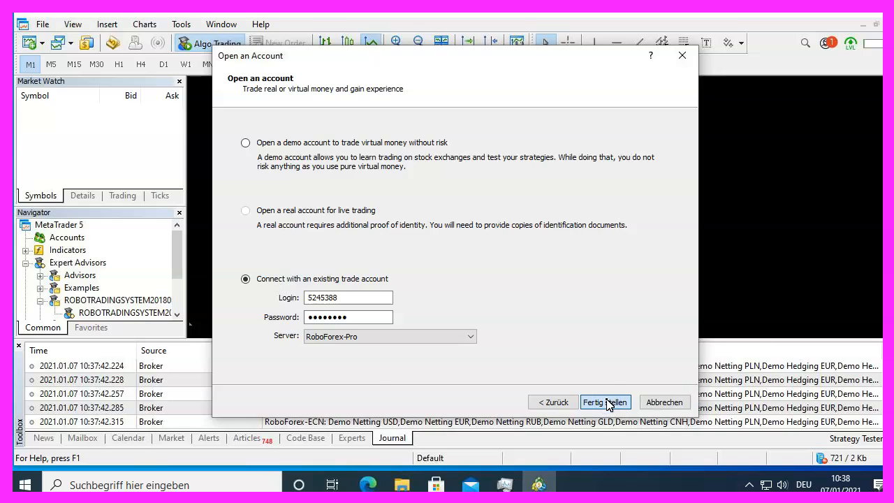
{"action": "left_click", "coordinate": [605, 402]}
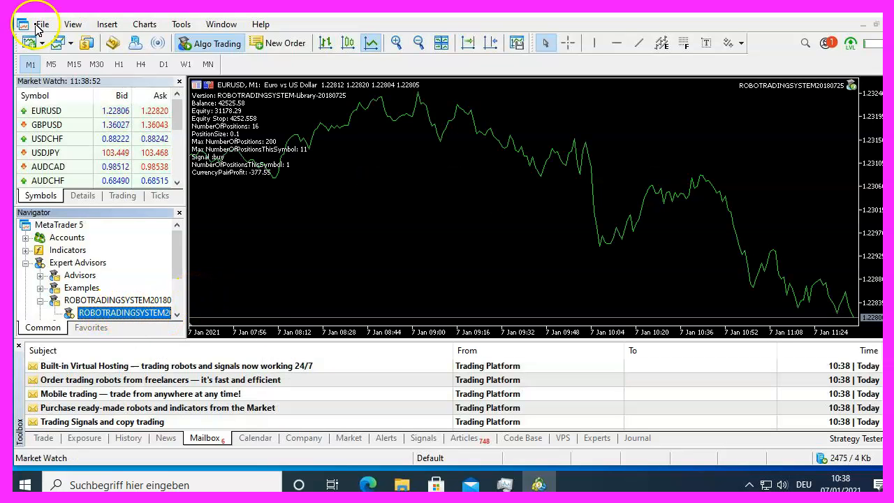
- Reveal the terminal's data folder again to reach MQL5\Experts
{"action": "left_click", "coordinate": [42, 23]}
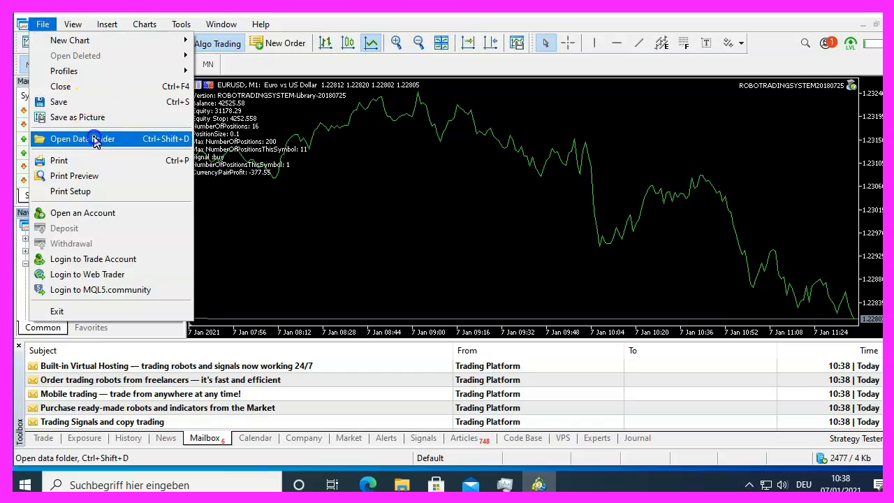
{"action": "left_click", "coordinate": [81, 138]}
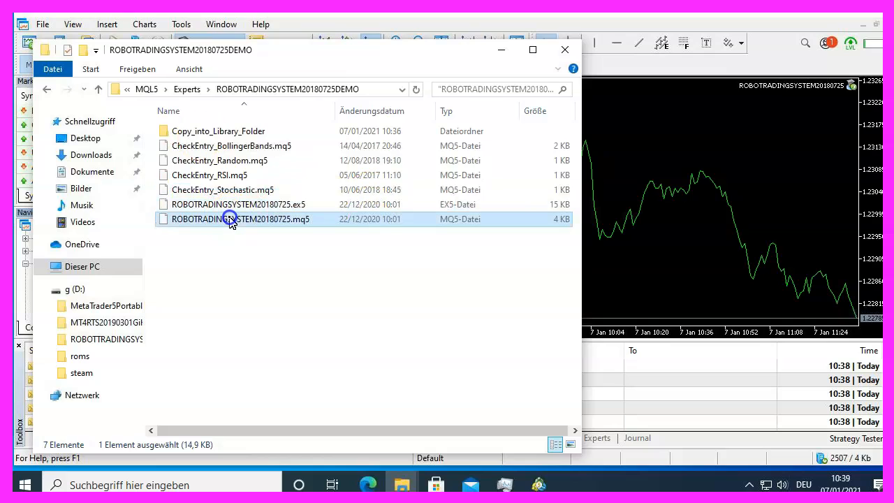
- Enter Copy_into_Library_Folder inside the ROBOTRADINGSYSTEM20180725DEMO expert folder
{"action": "left_click", "coordinate": [238, 204]}
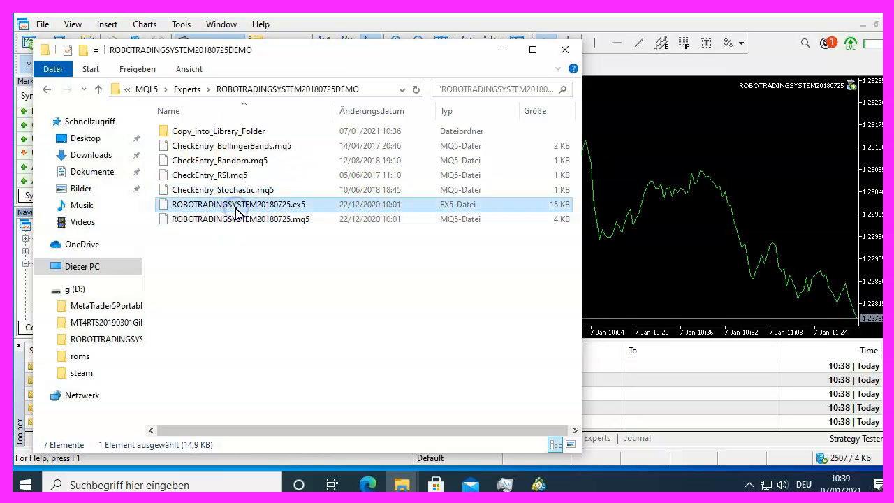
{"action": "left_click", "coordinate": [218, 131]}
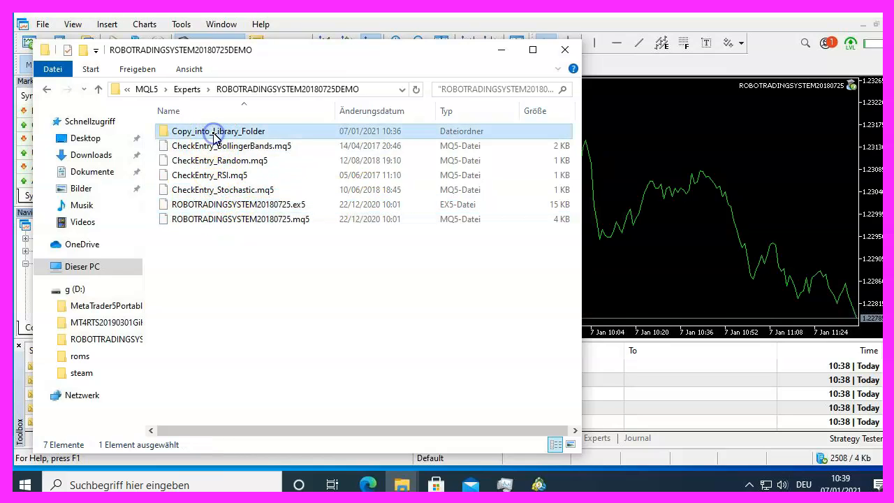
{"action": "double_click", "coordinate": [218, 131]}
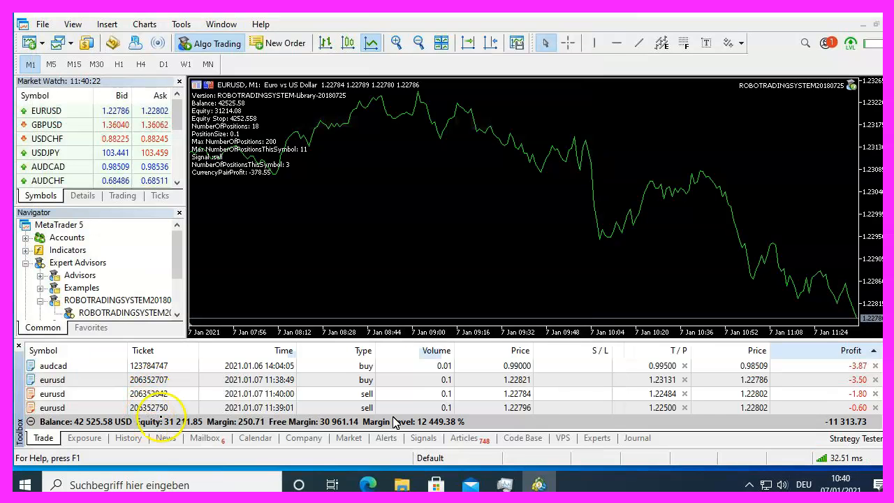
- Start a visual Strategy Tester run of ROBOTRADINGSYSTEM20180725 on EURUSD
{"action": "left_click", "coordinate": [73, 24]}
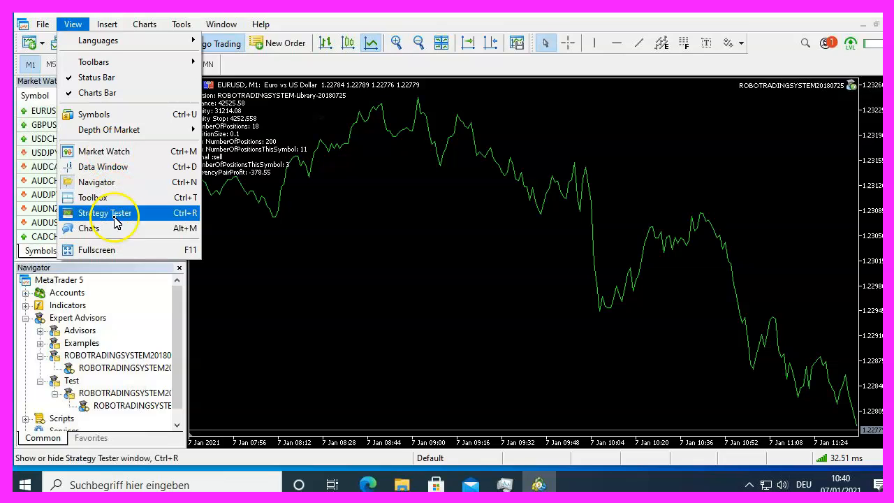
{"action": "left_click", "coordinate": [104, 212]}
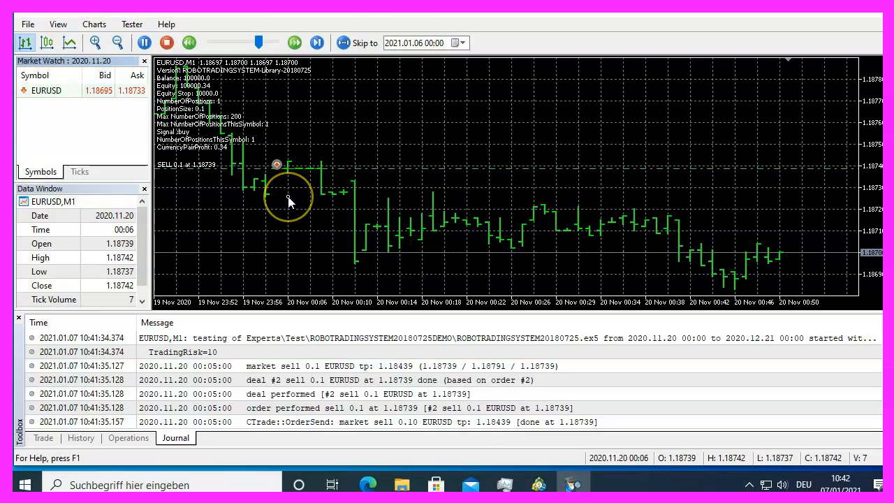
{"action": "left_click", "coordinate": [316, 42]}
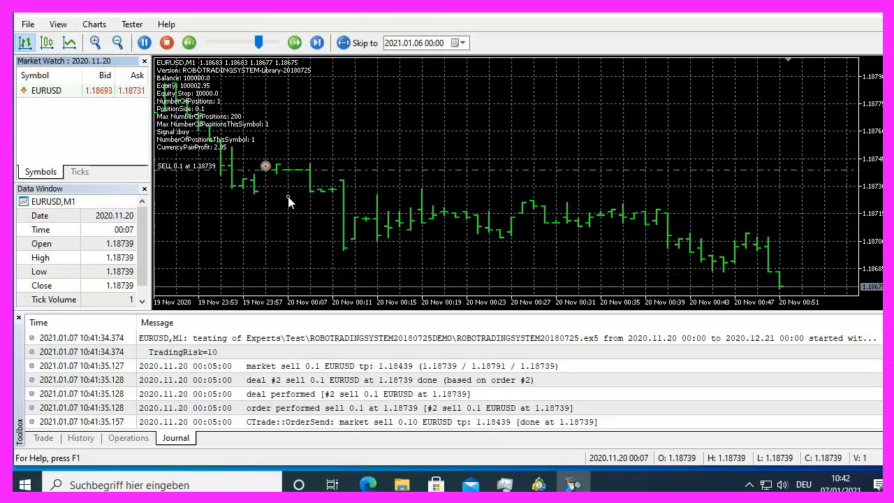